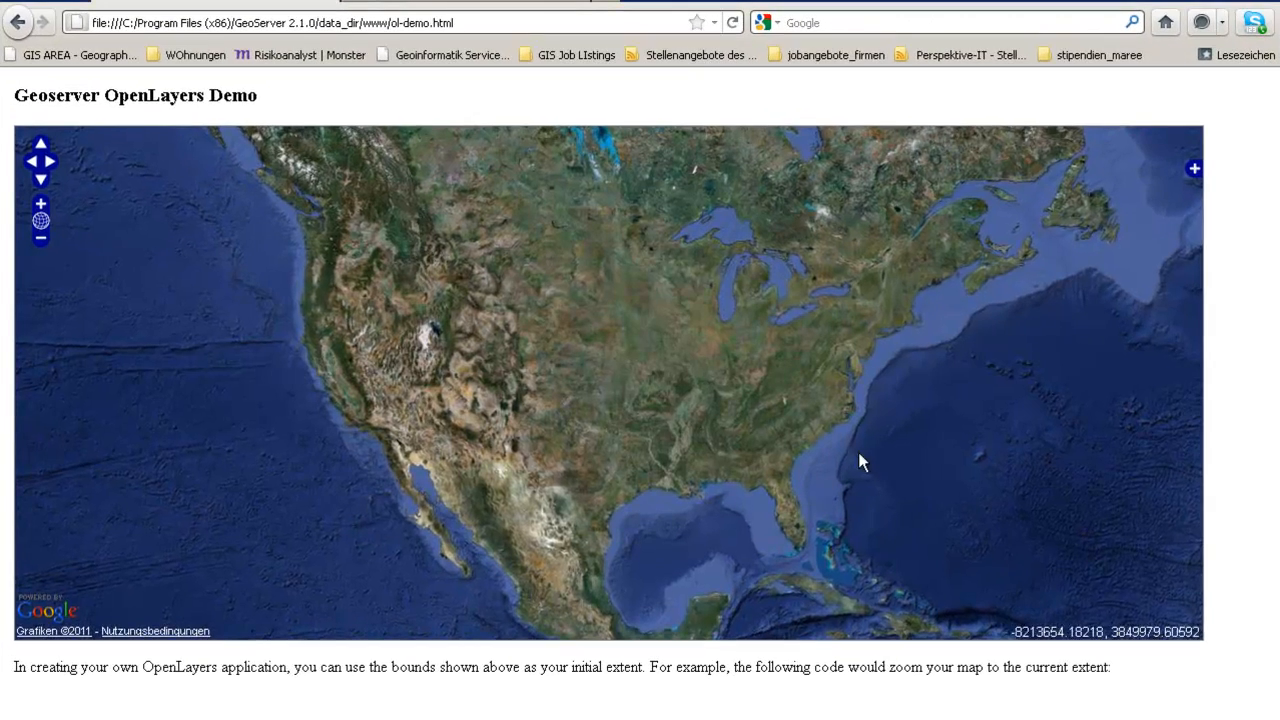
- Visit the Layers list, then bring up the Layer Preview page with the five Aachen layers
drag(864, 460, 562, 316)
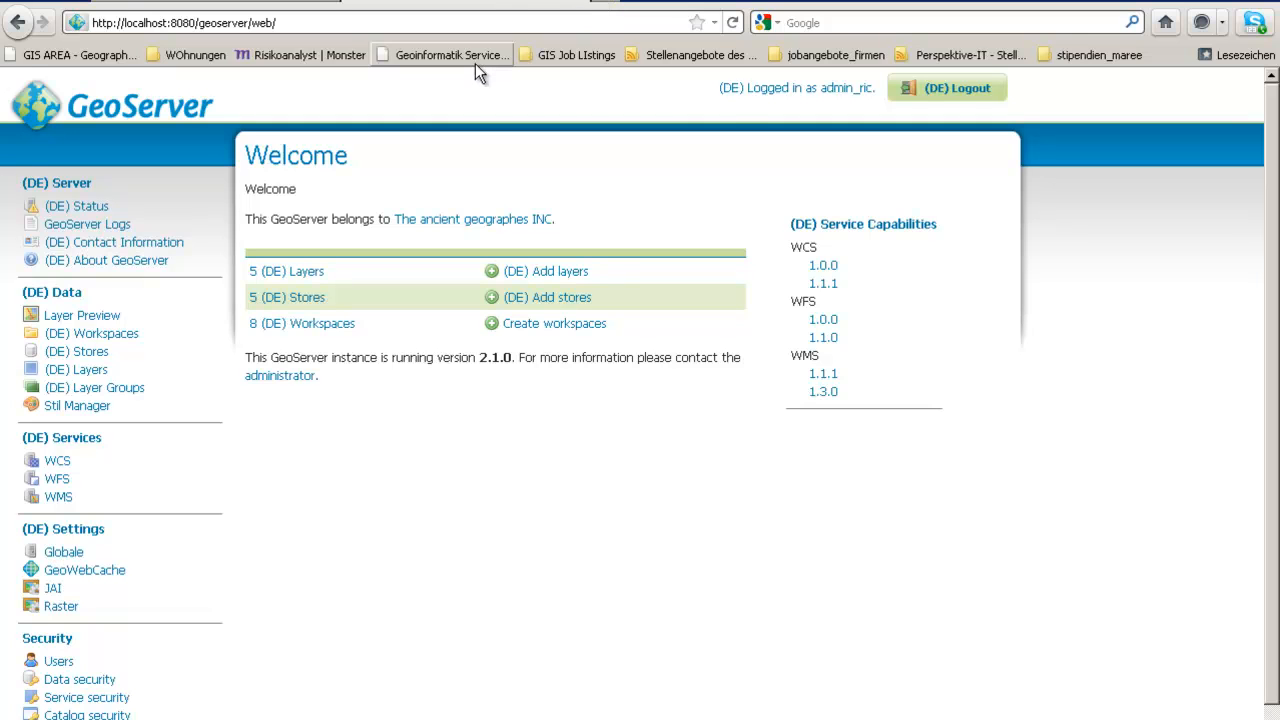
mouse_move(476, 68)
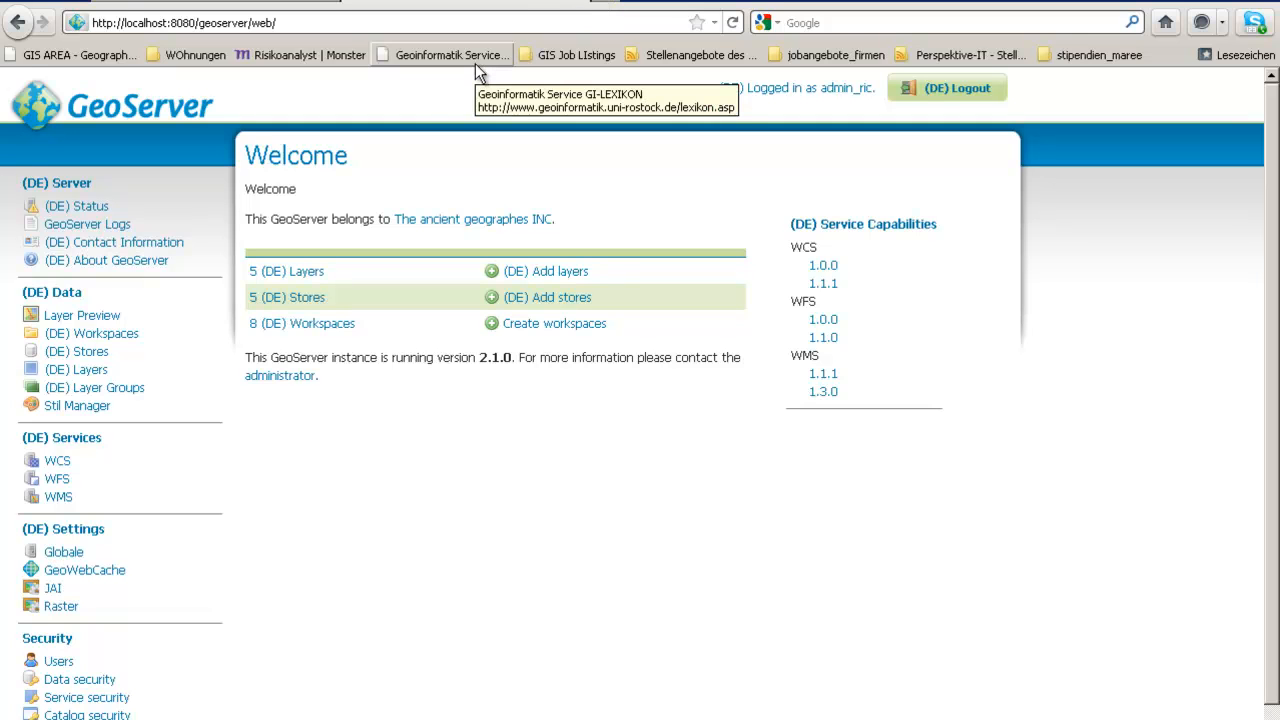
mouse_move(228, 364)
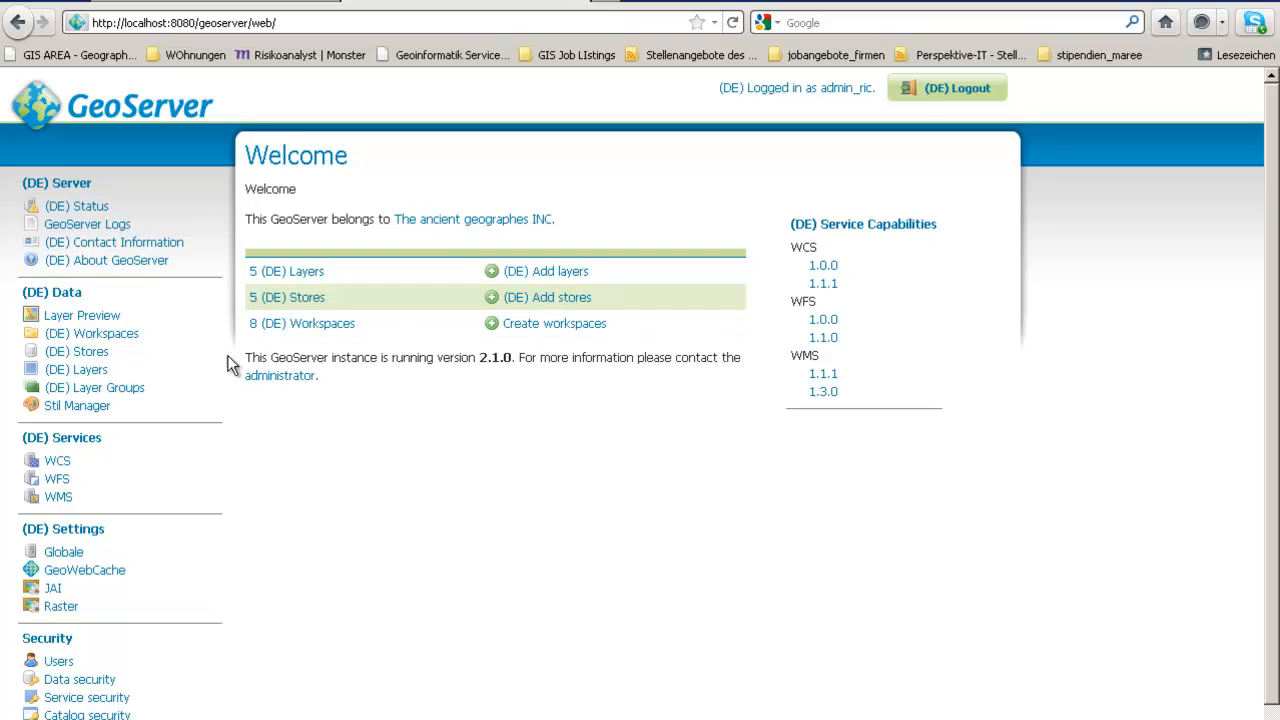
mouse_move(76, 360)
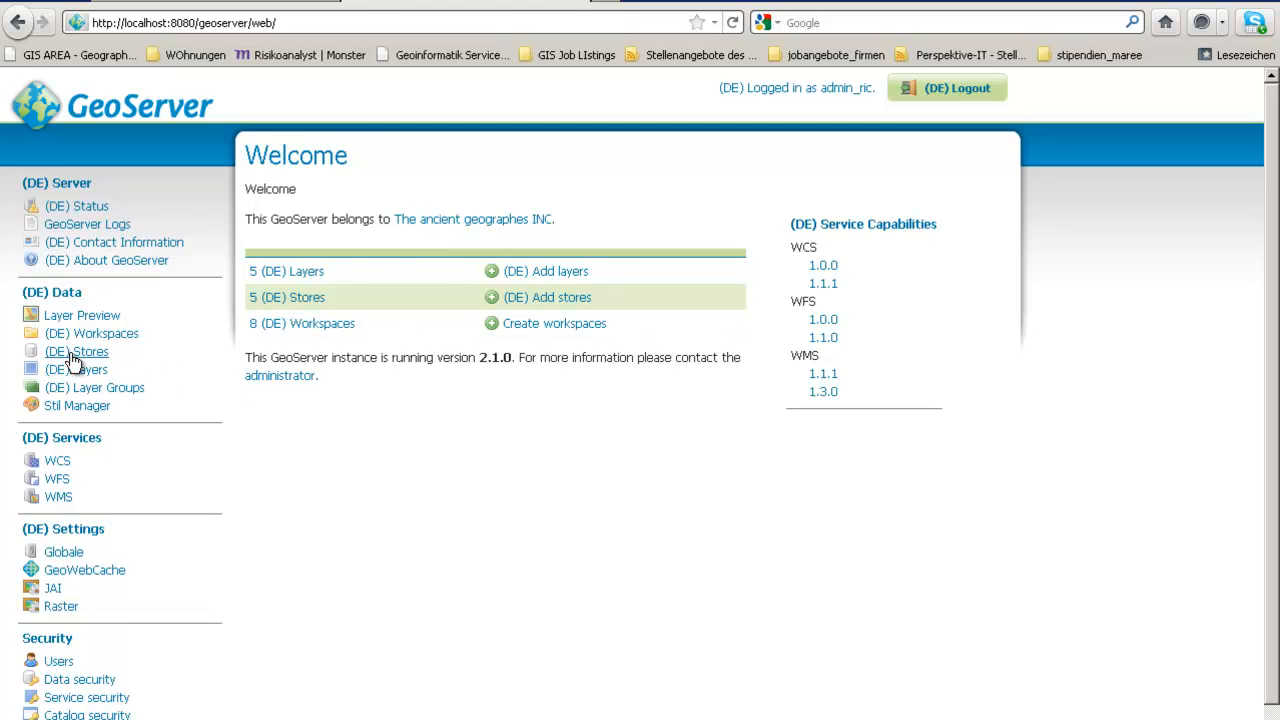
click(76, 368)
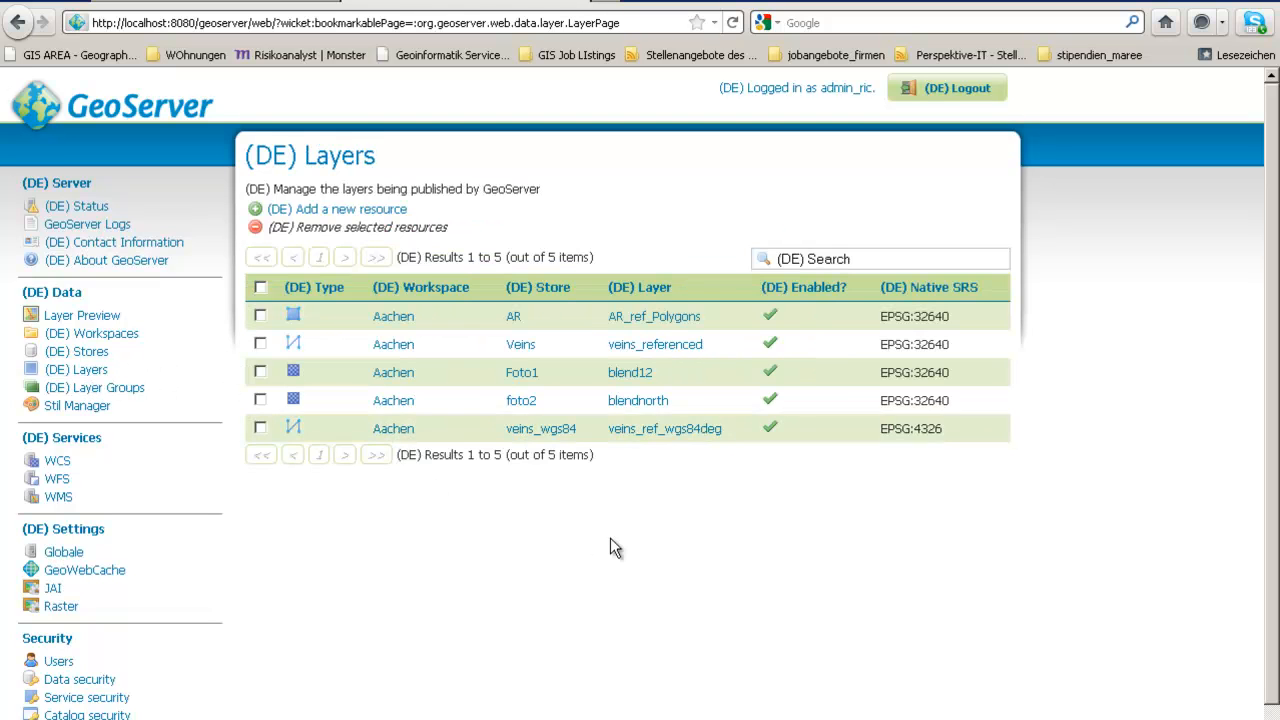
mouse_move(304, 322)
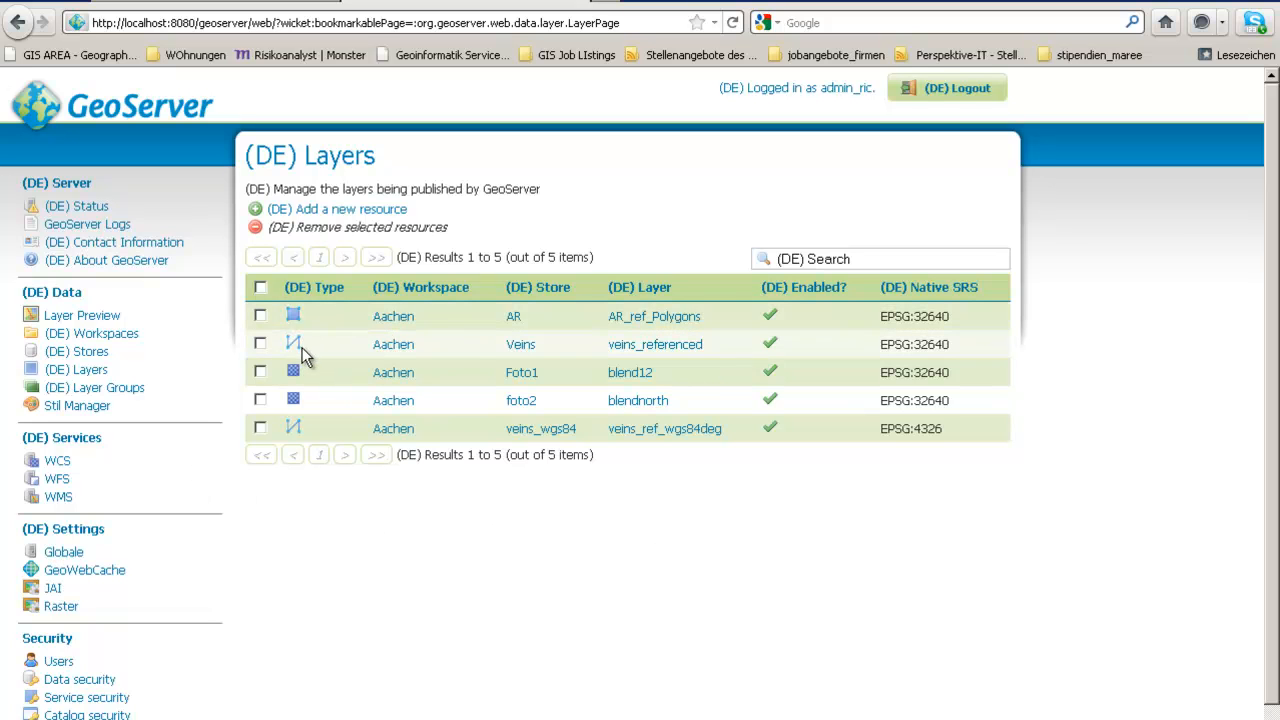
mouse_move(324, 378)
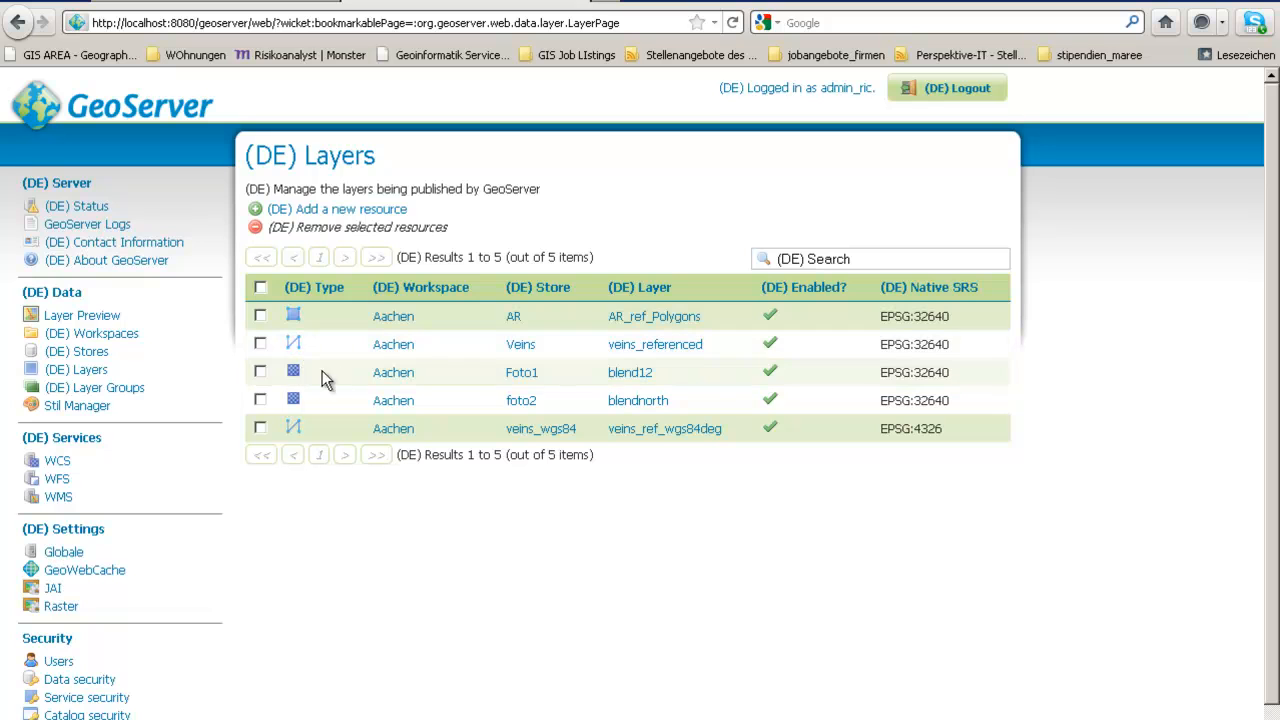
click(82, 316)
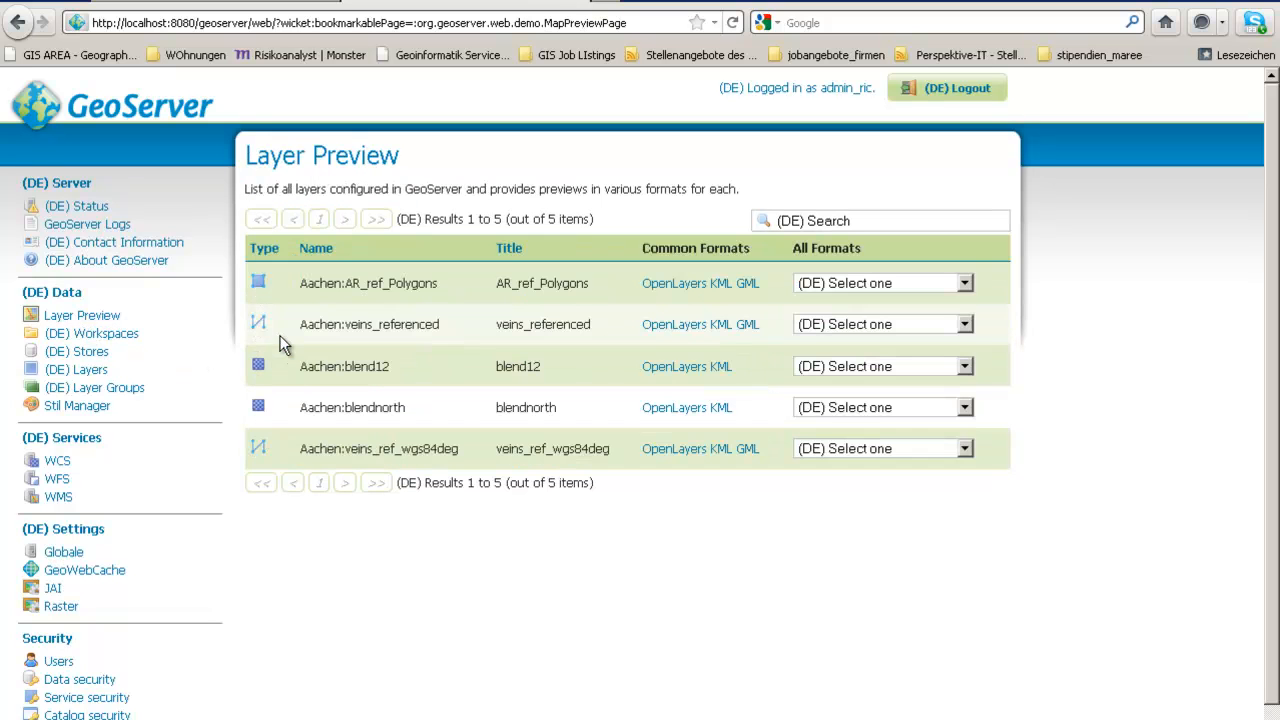
mouse_move(344, 360)
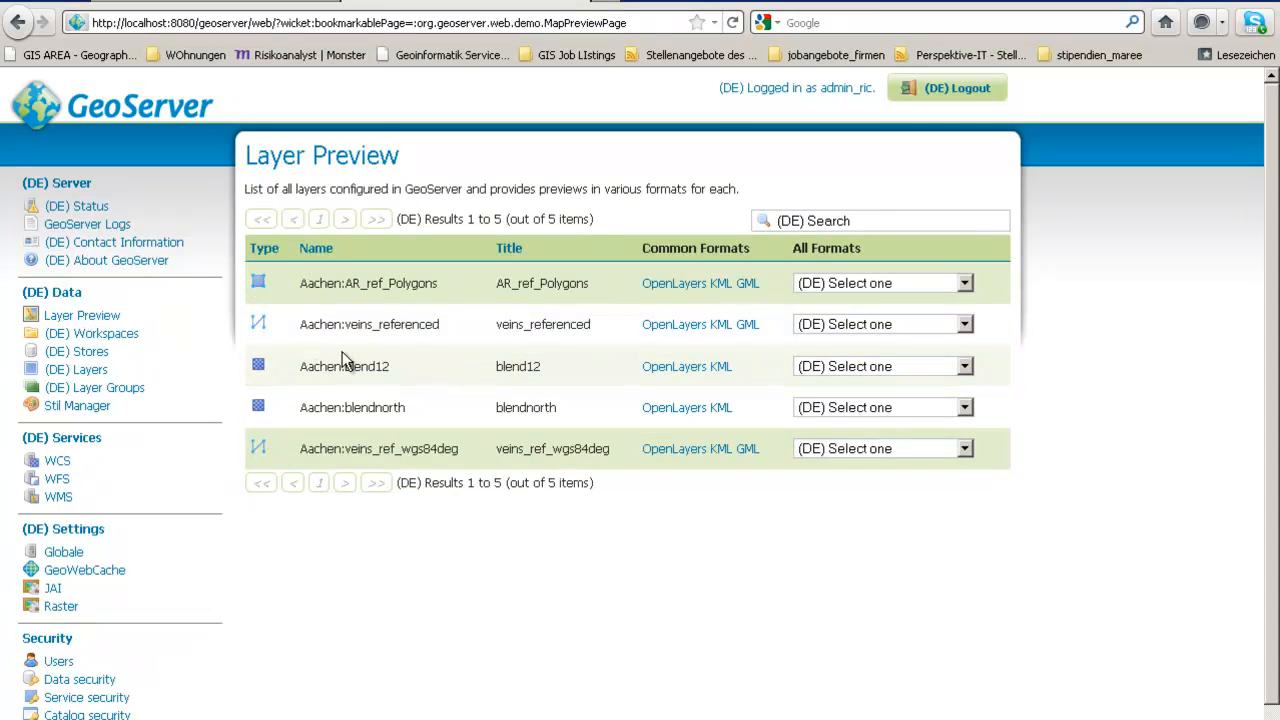
mouse_move(674, 288)
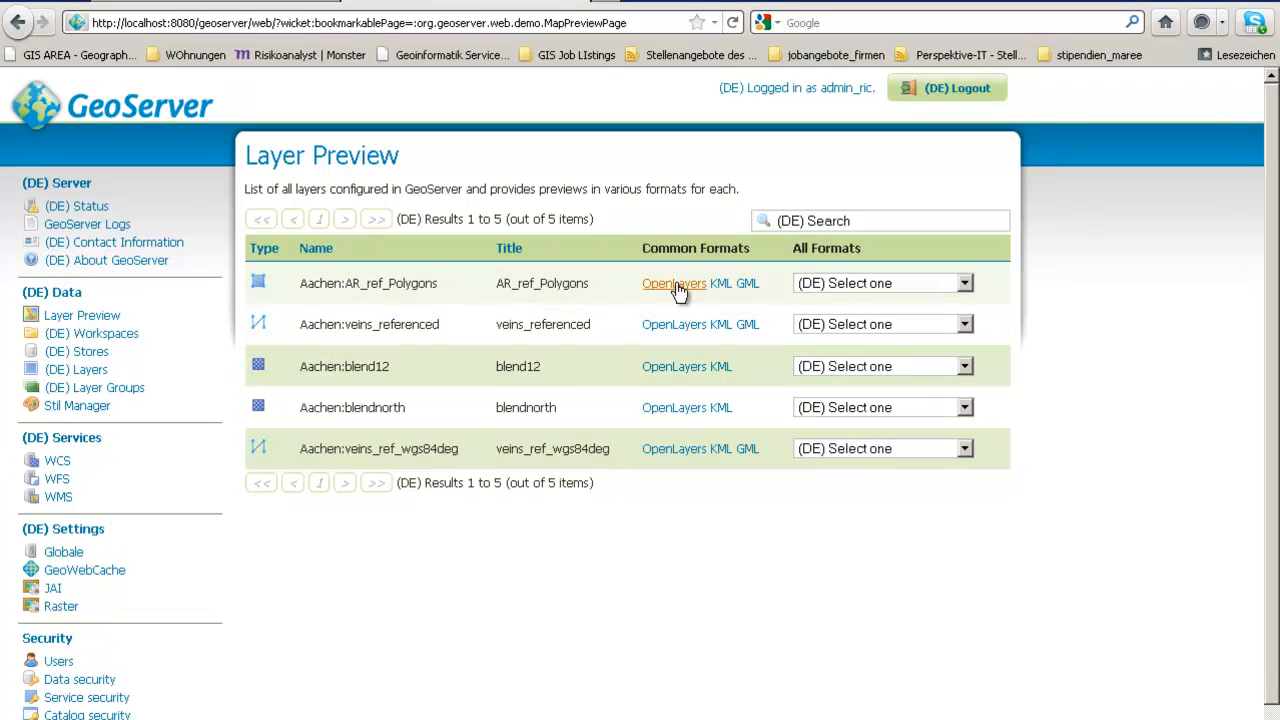
click(672, 284)
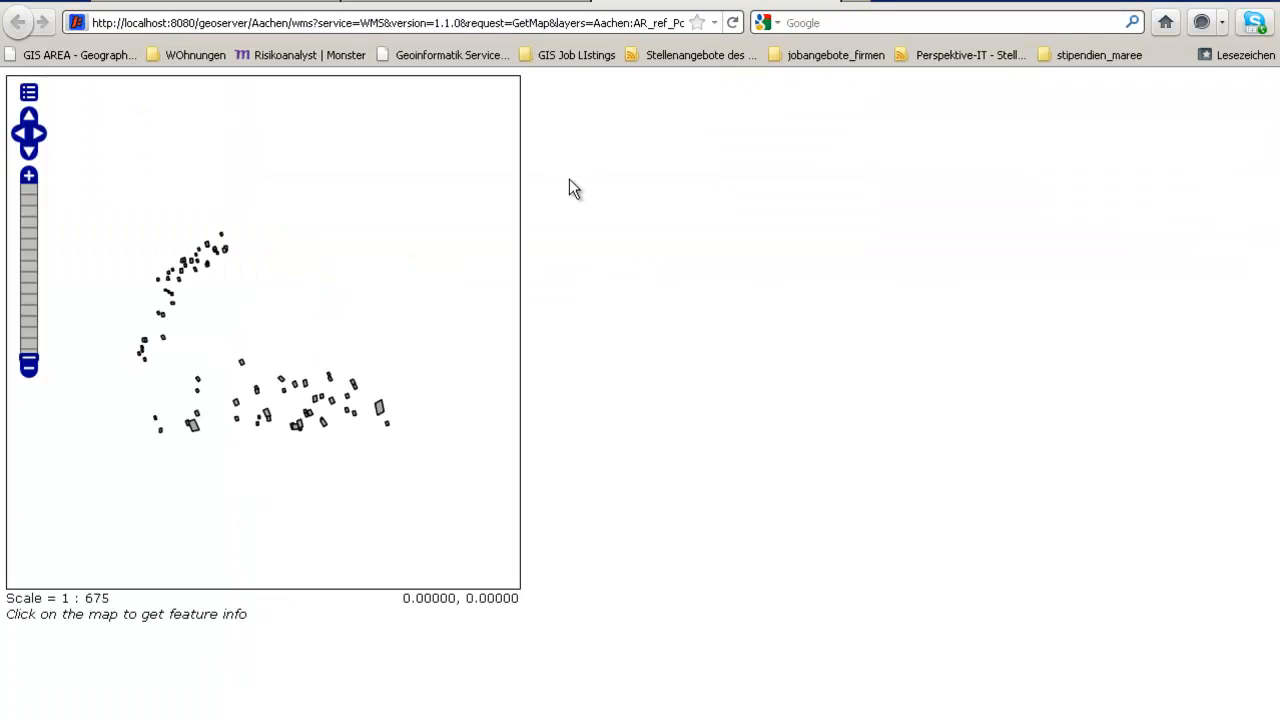
mouse_move(58, 280)
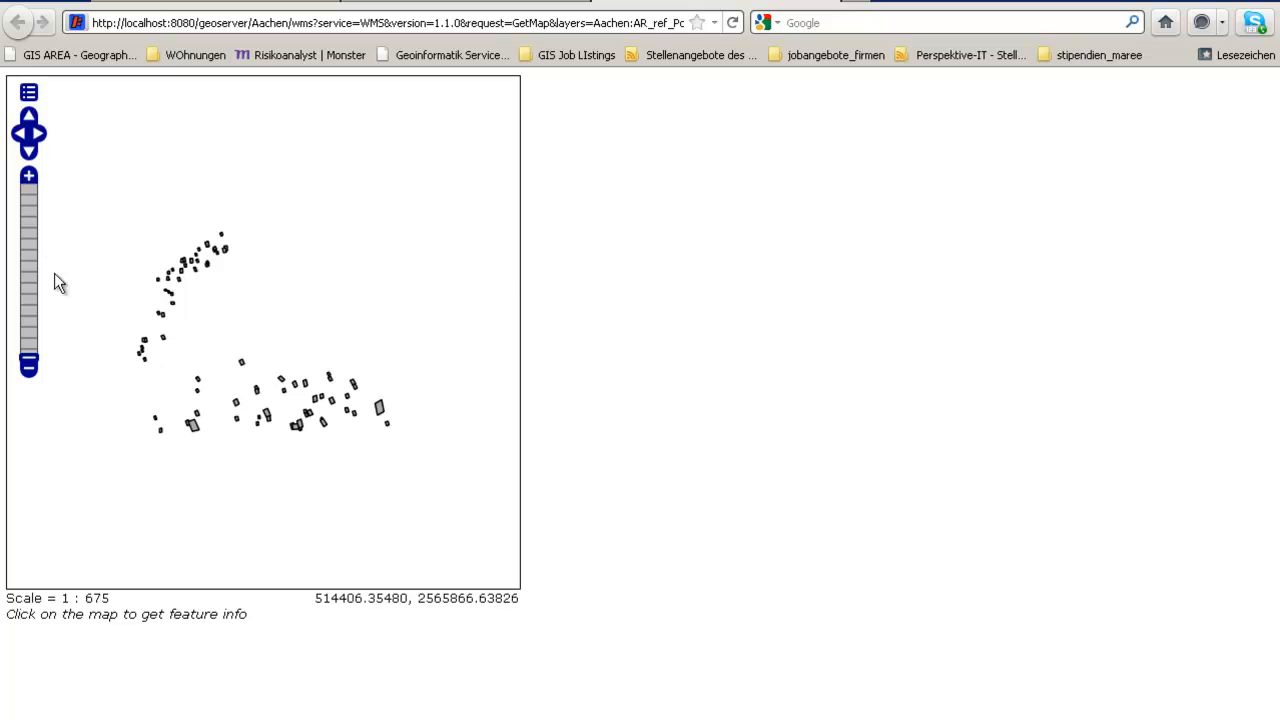
click(28, 176)
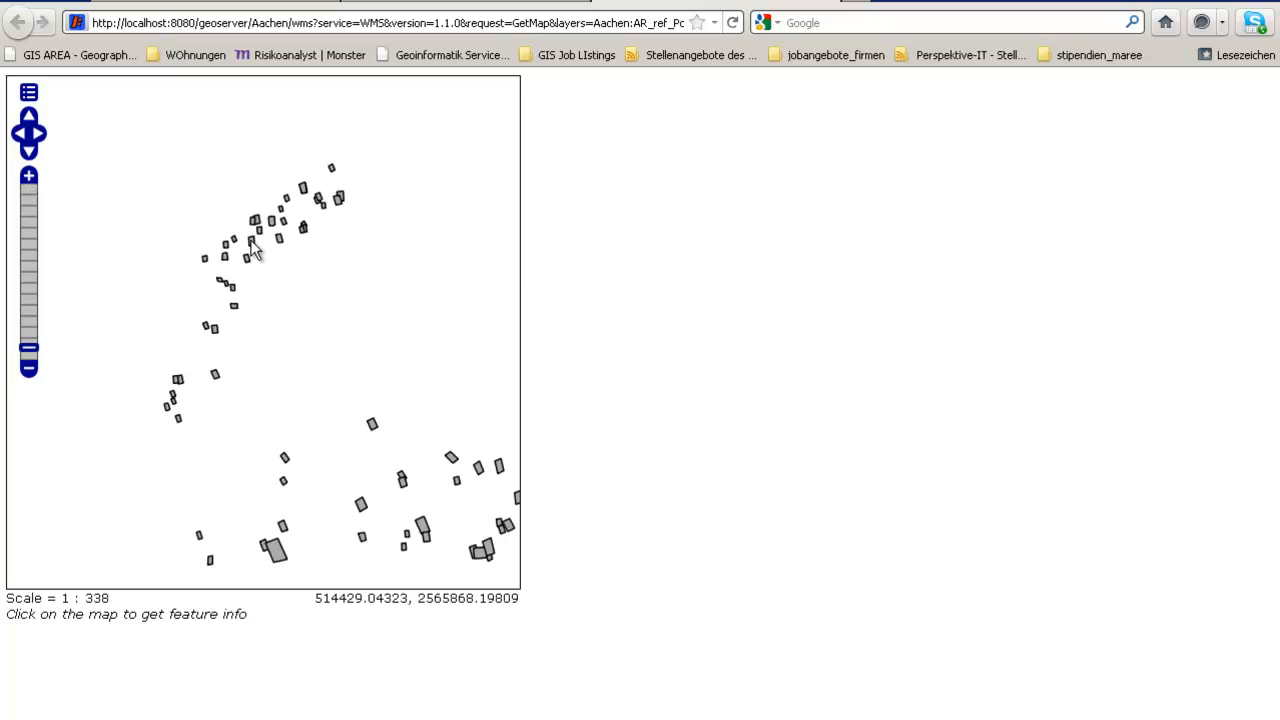
click(252, 248)
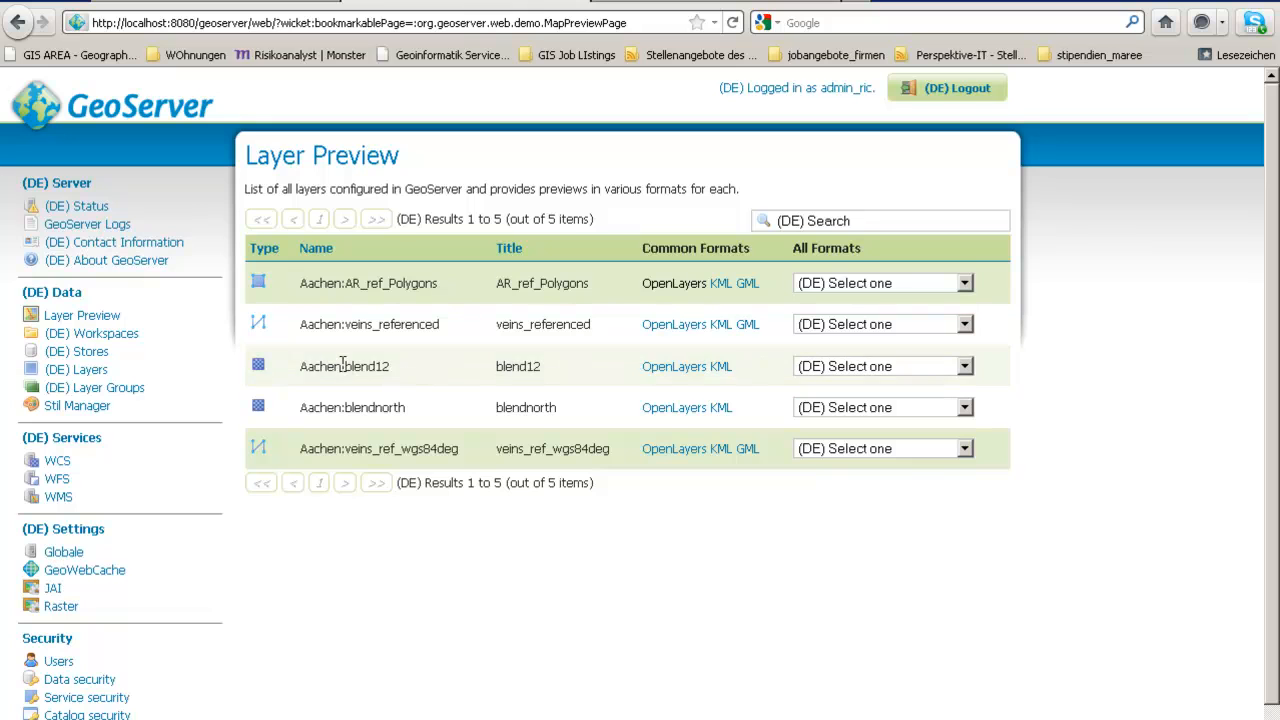
- Preview the blend12 raster in OpenLayers and zoom into it
click(668, 366)
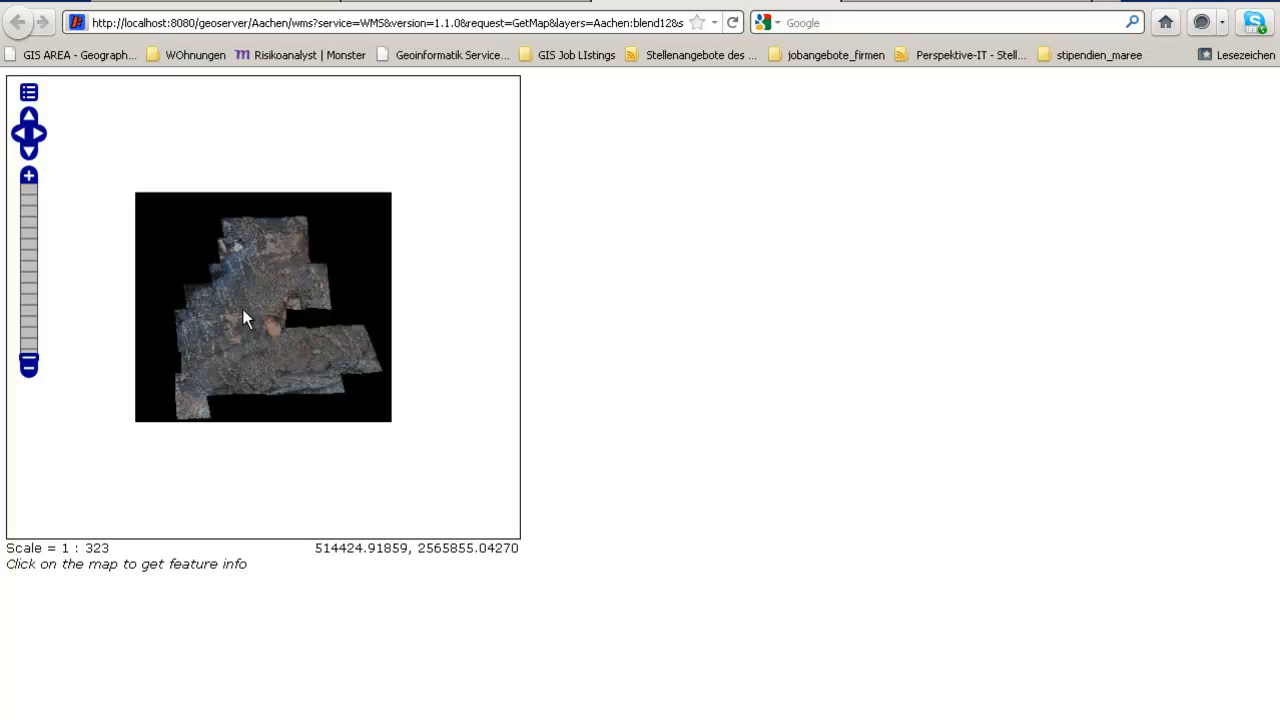
mouse_move(252, 298)
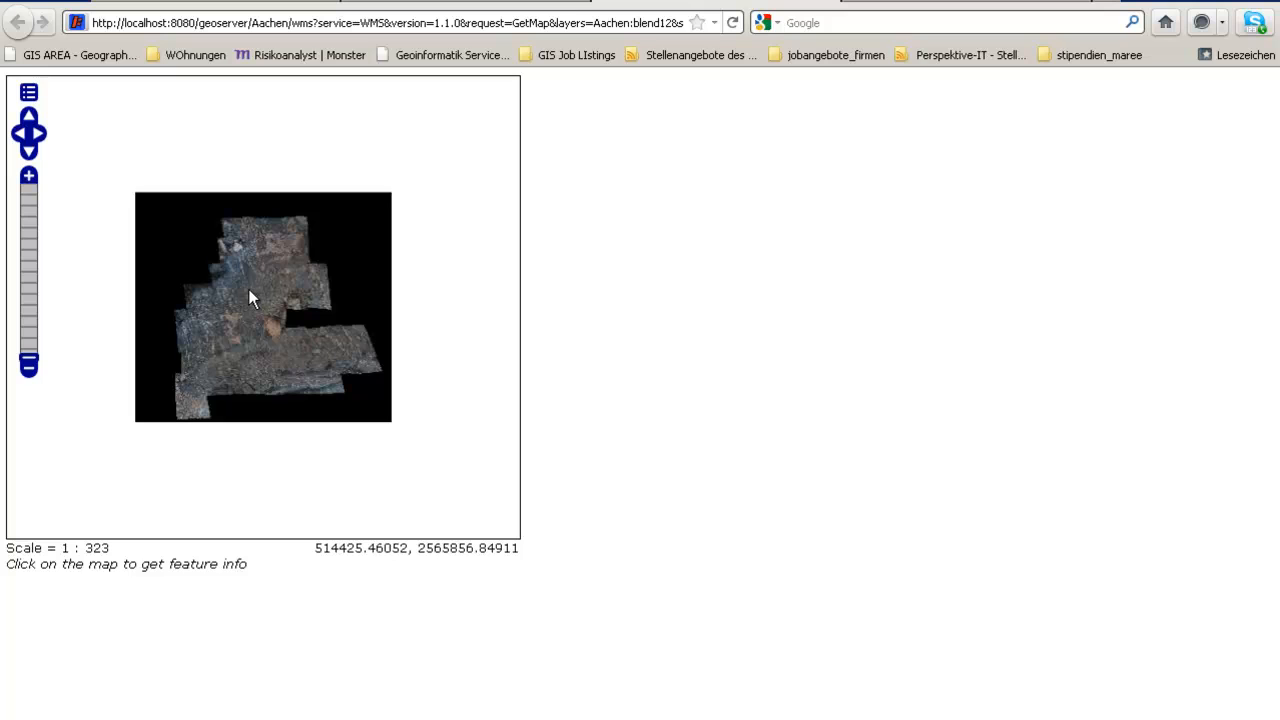
click(252, 298)
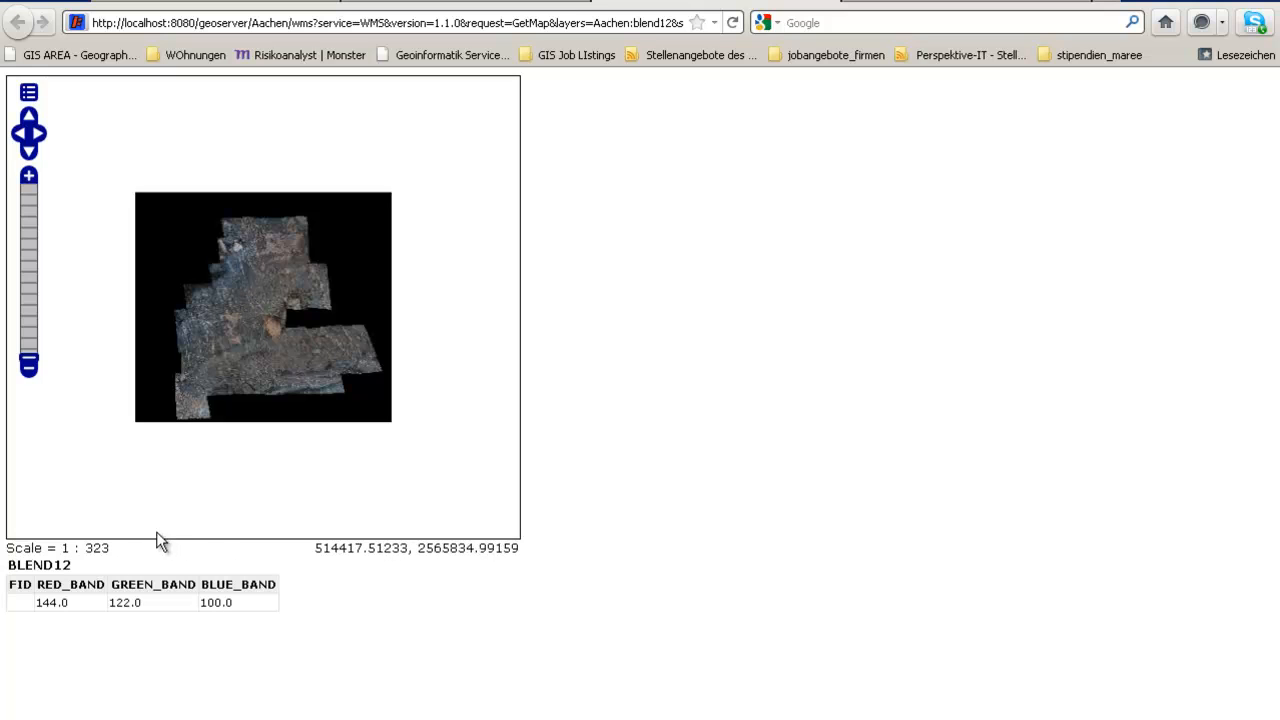
mouse_move(440, 468)
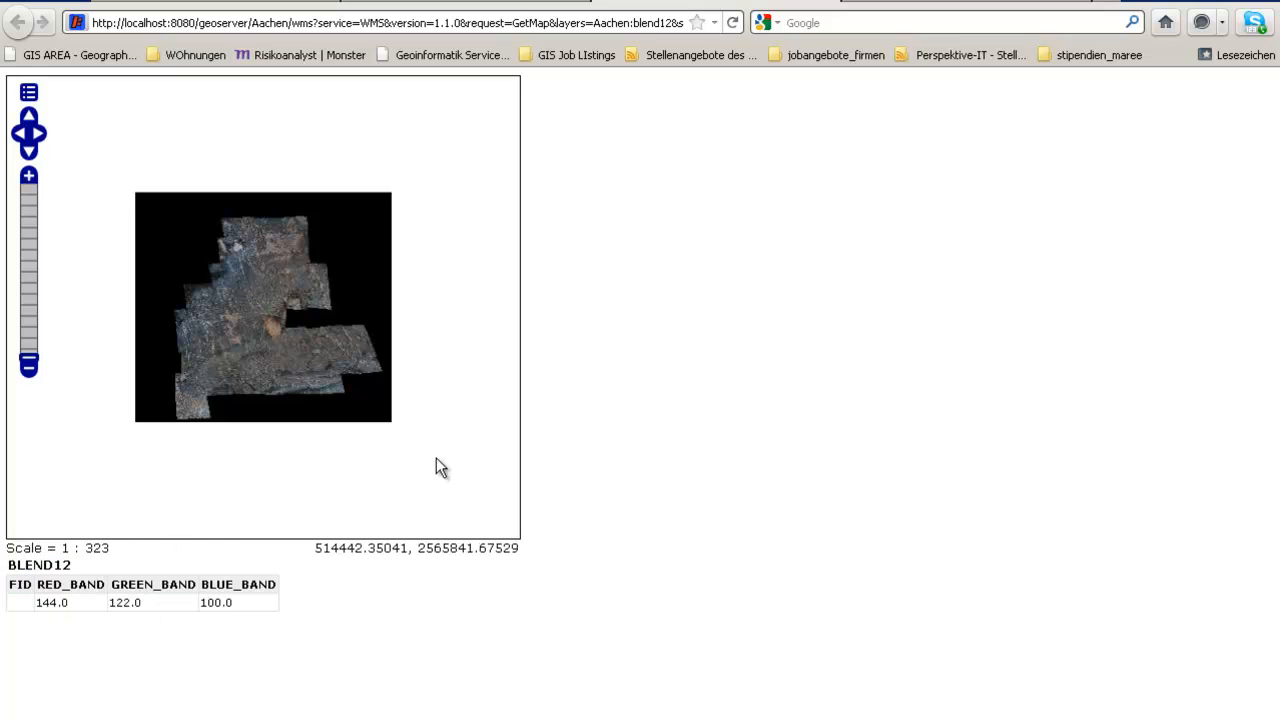
click(28, 176)
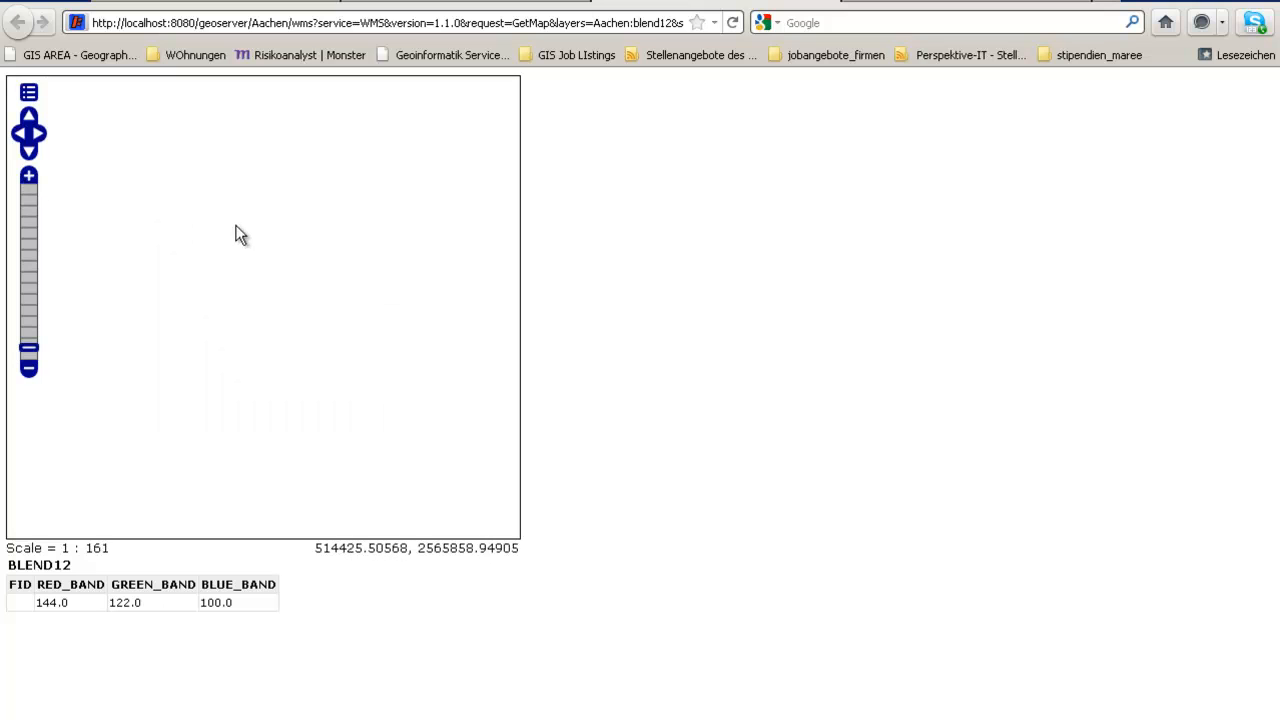
mouse_move(368, 400)
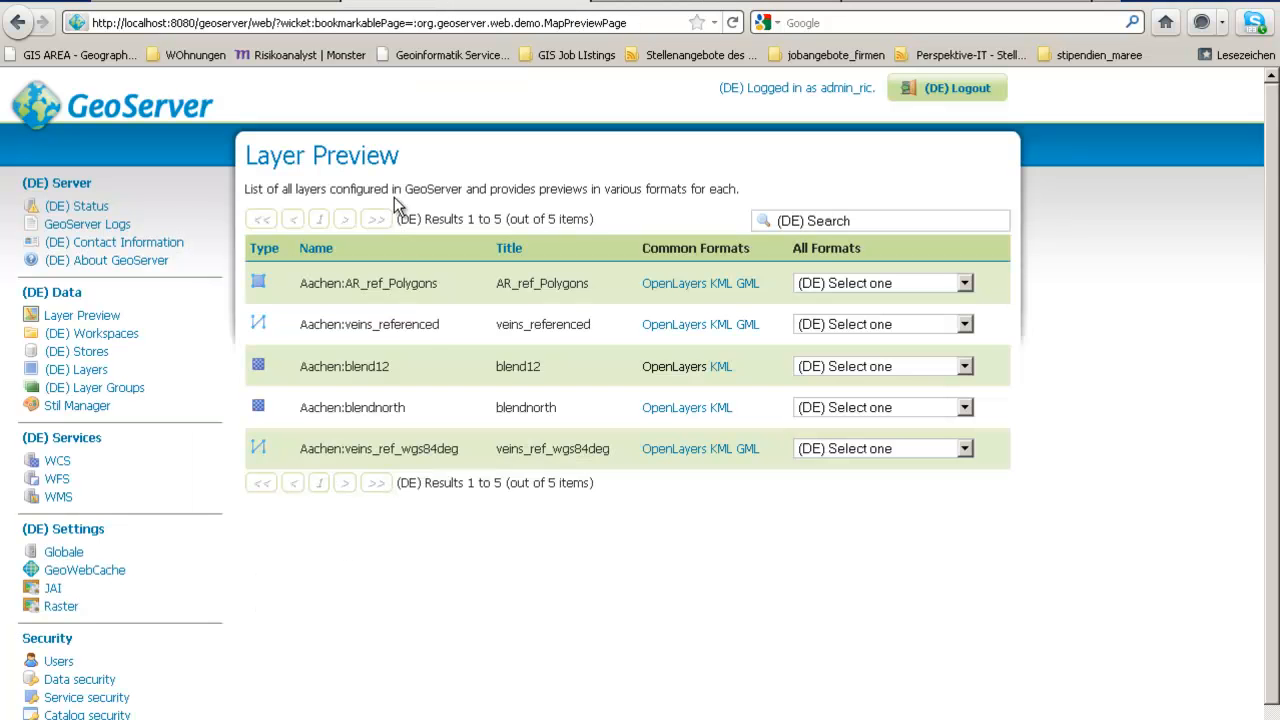
mouse_move(460, 370)
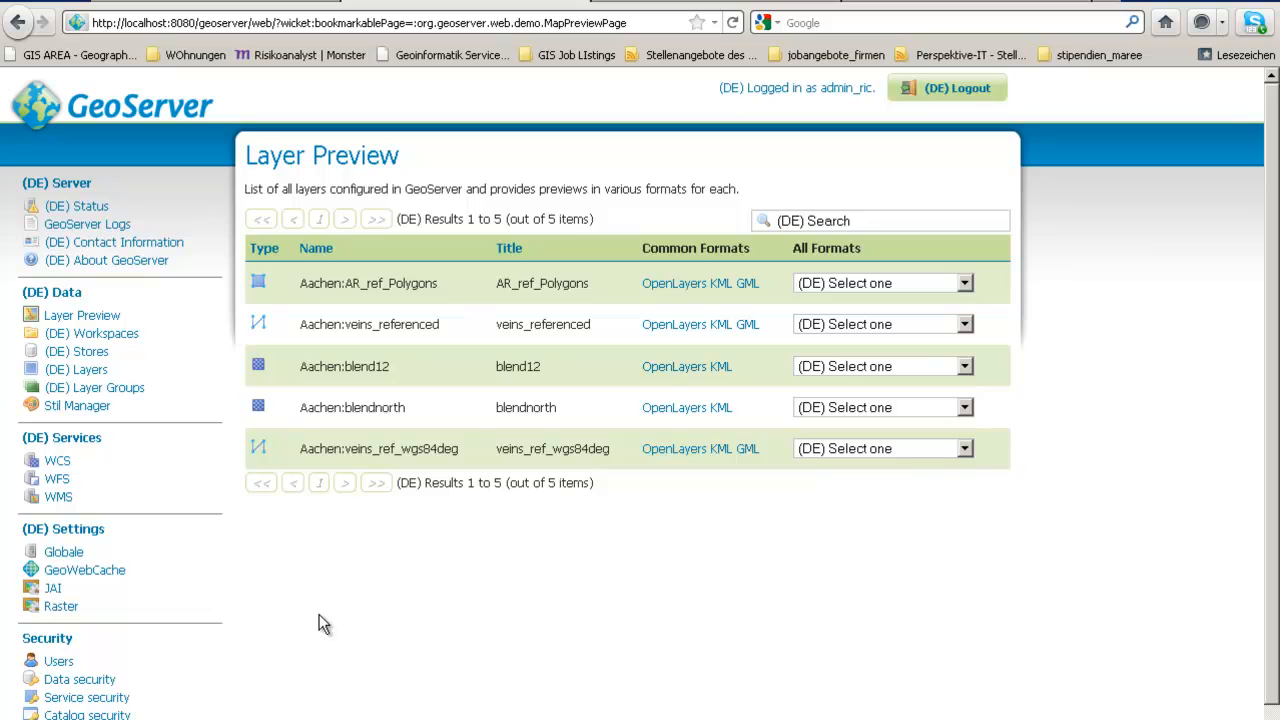
- Show the WMS service settings page and its service metadata section
click(58, 496)
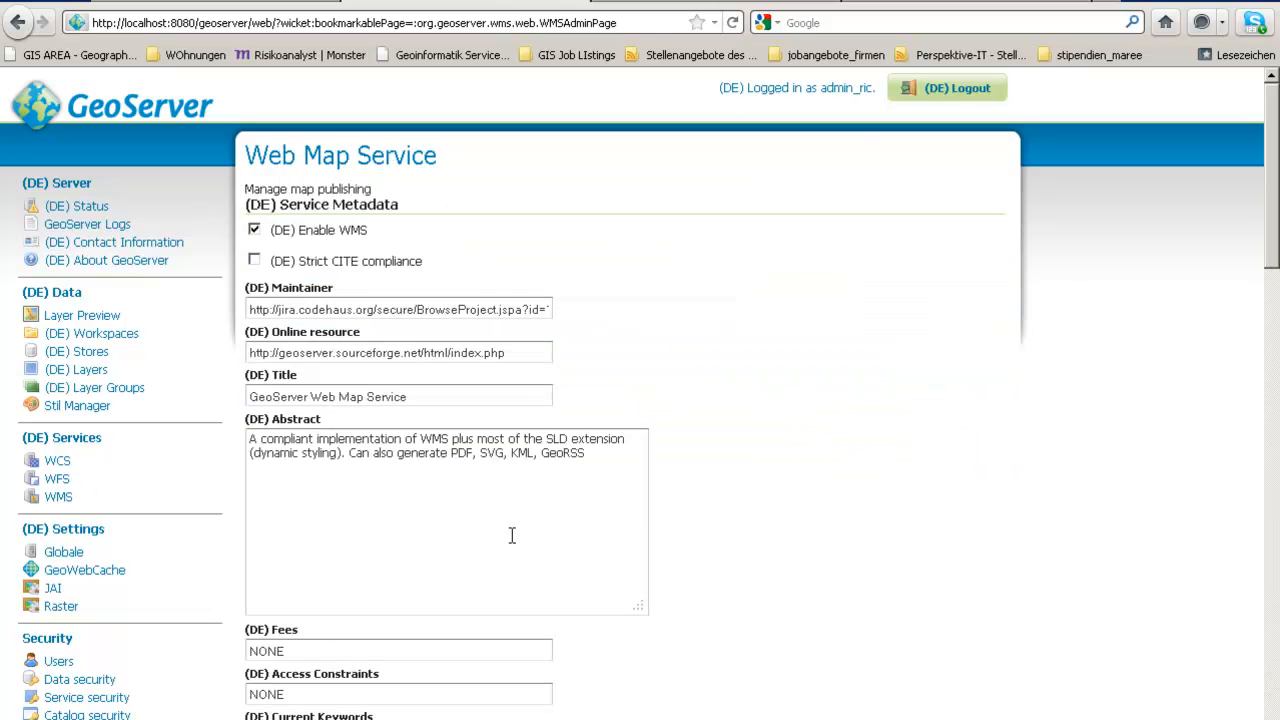
mouse_move(528, 542)
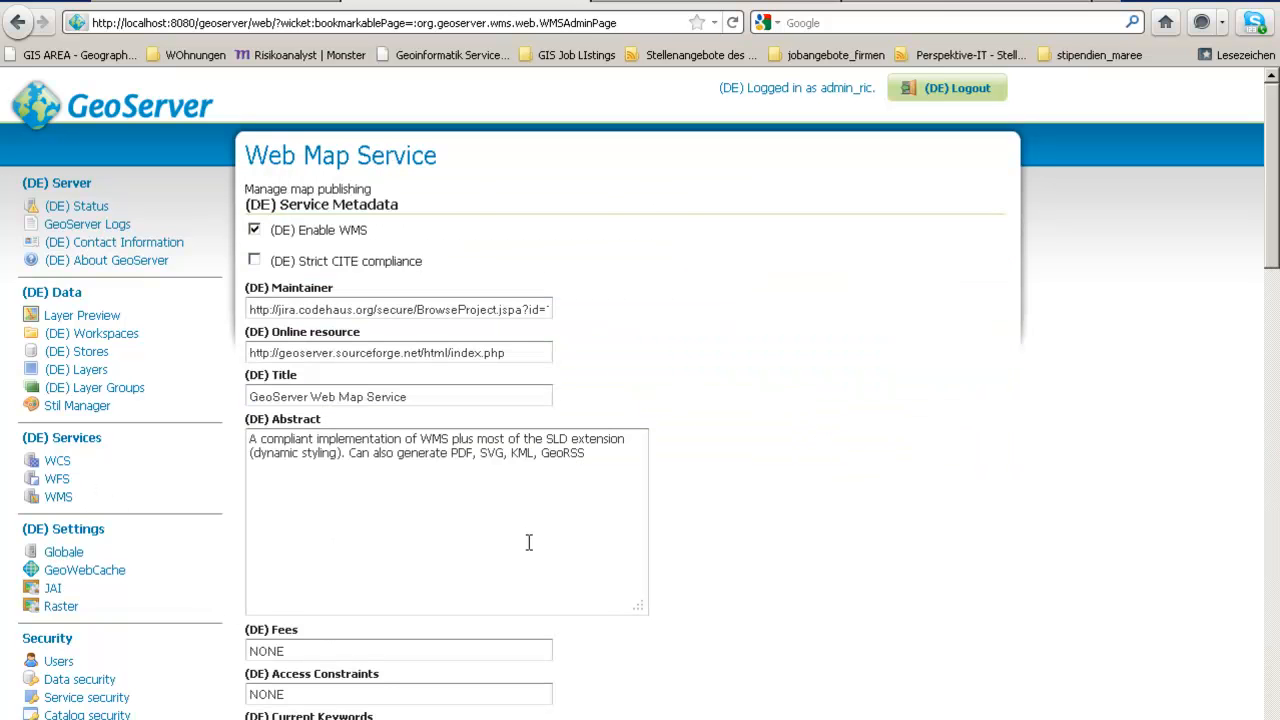
scroll(down, 3)
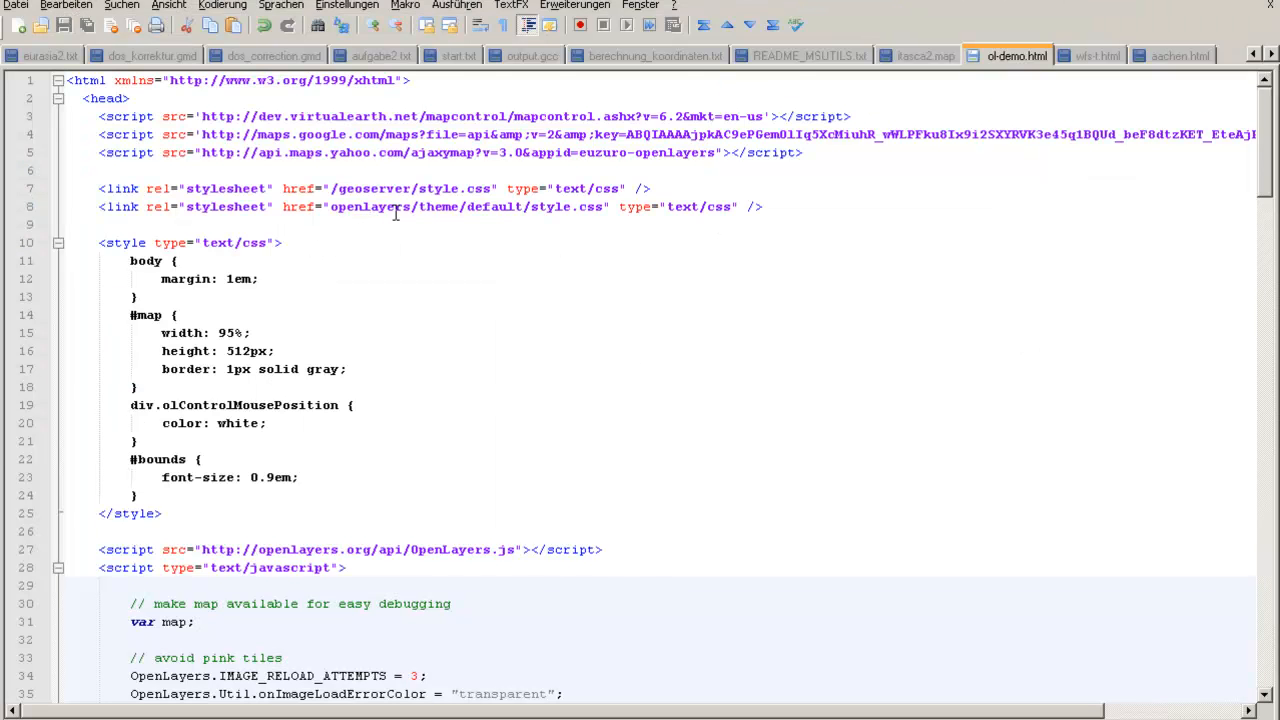
- Scroll the ol-demo.html source to the OpenLayers.Layer.WMS polygon and blend12 definitions
scroll(down, 3)
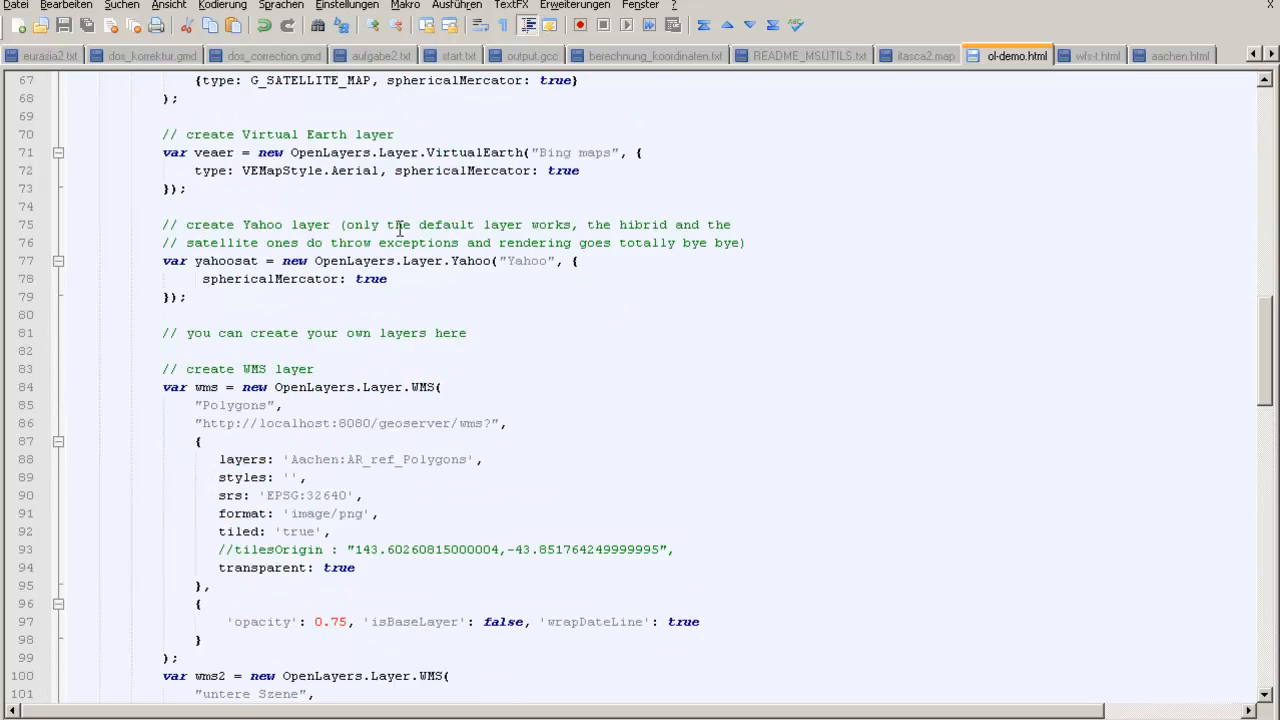
scroll(down, 3)
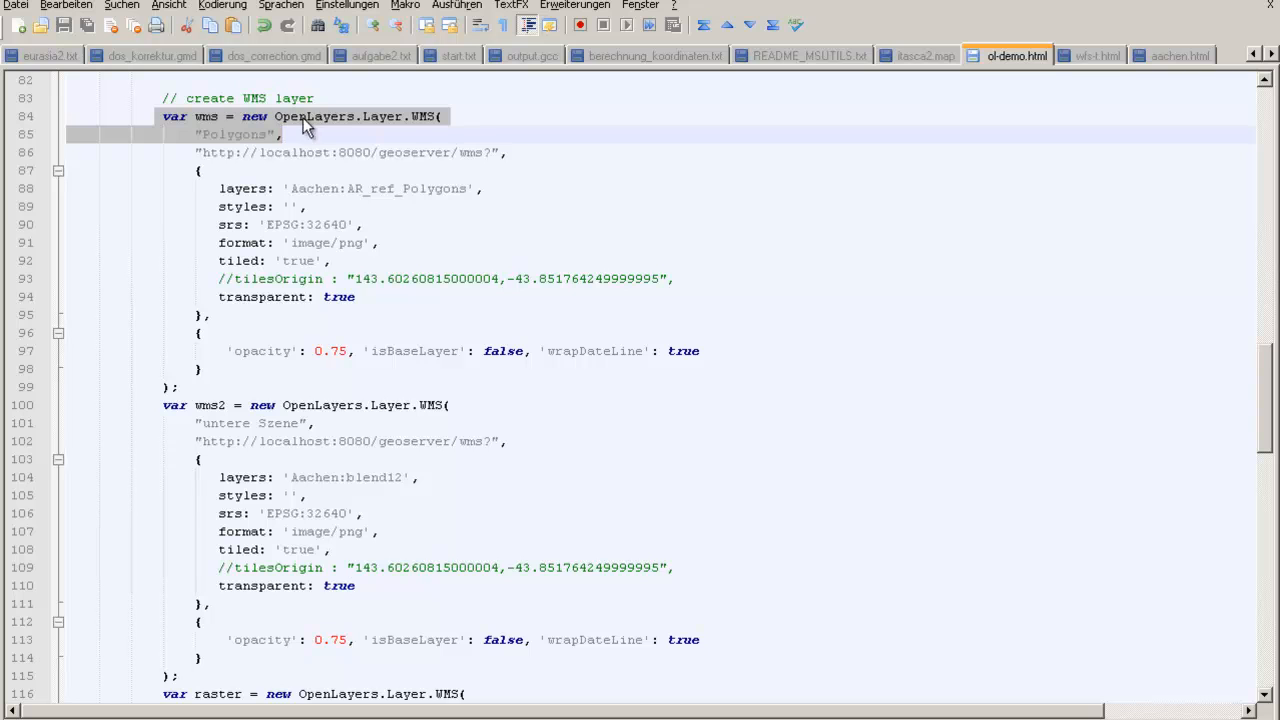
mouse_move(268, 152)
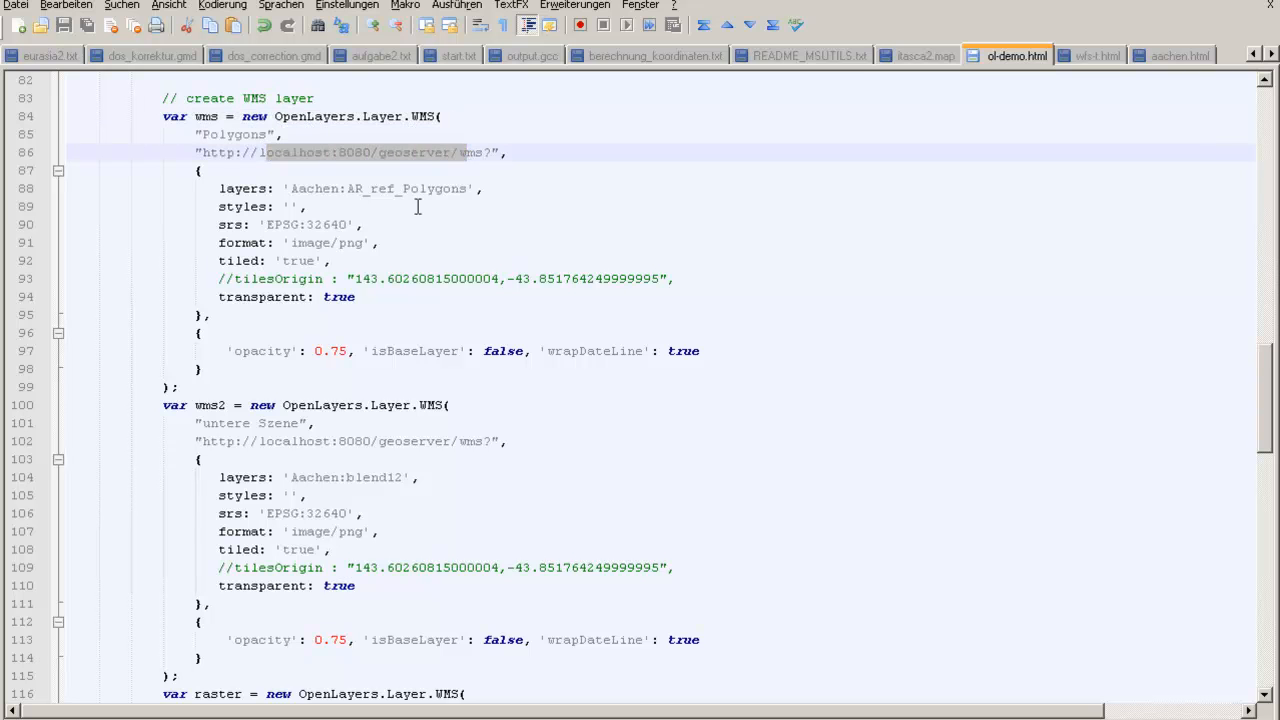
scroll(down, 3)
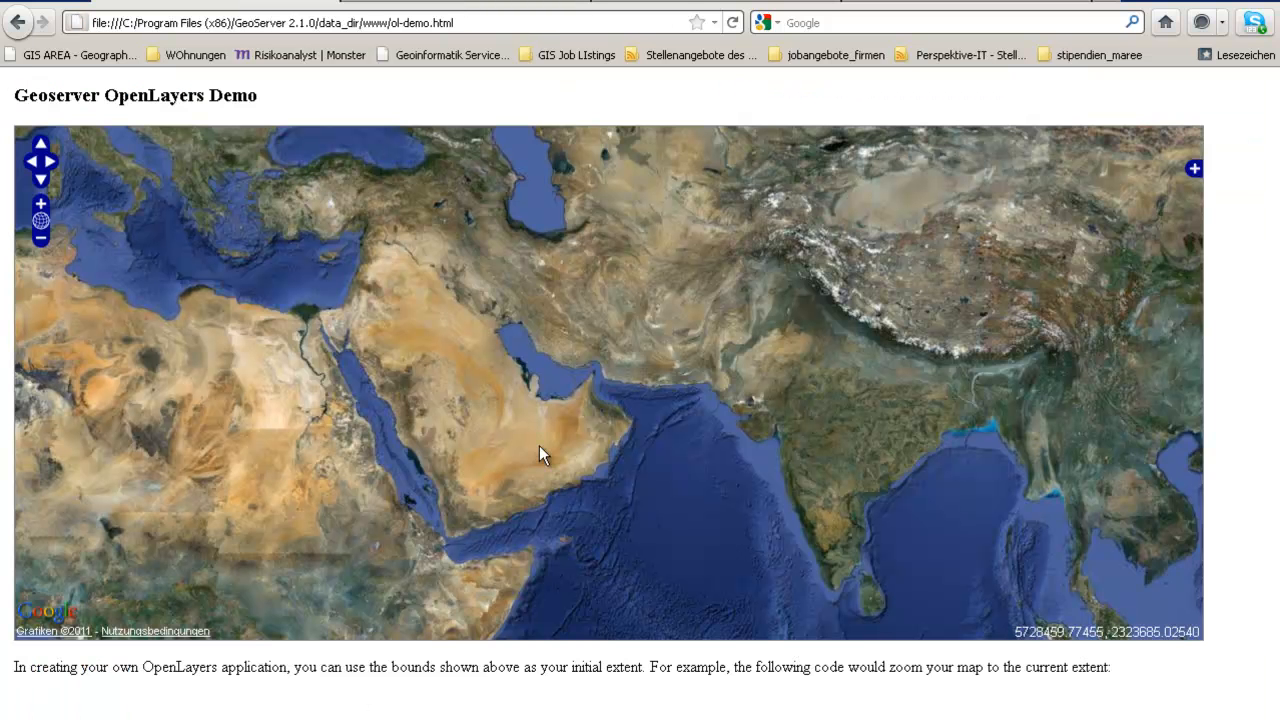
- Enable the overlays in the layer switcher and recentre the map on the blue polygon and blend12 raster
drag(540, 456, 436, 360)
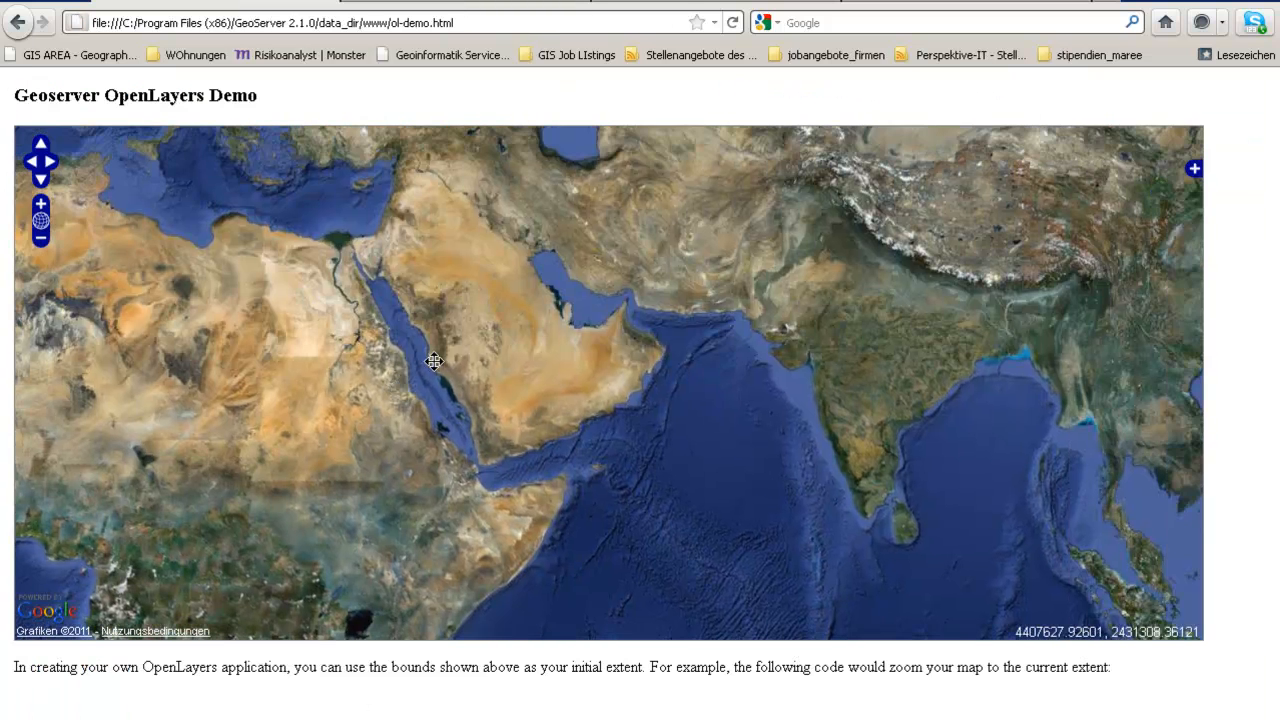
click(1194, 168)
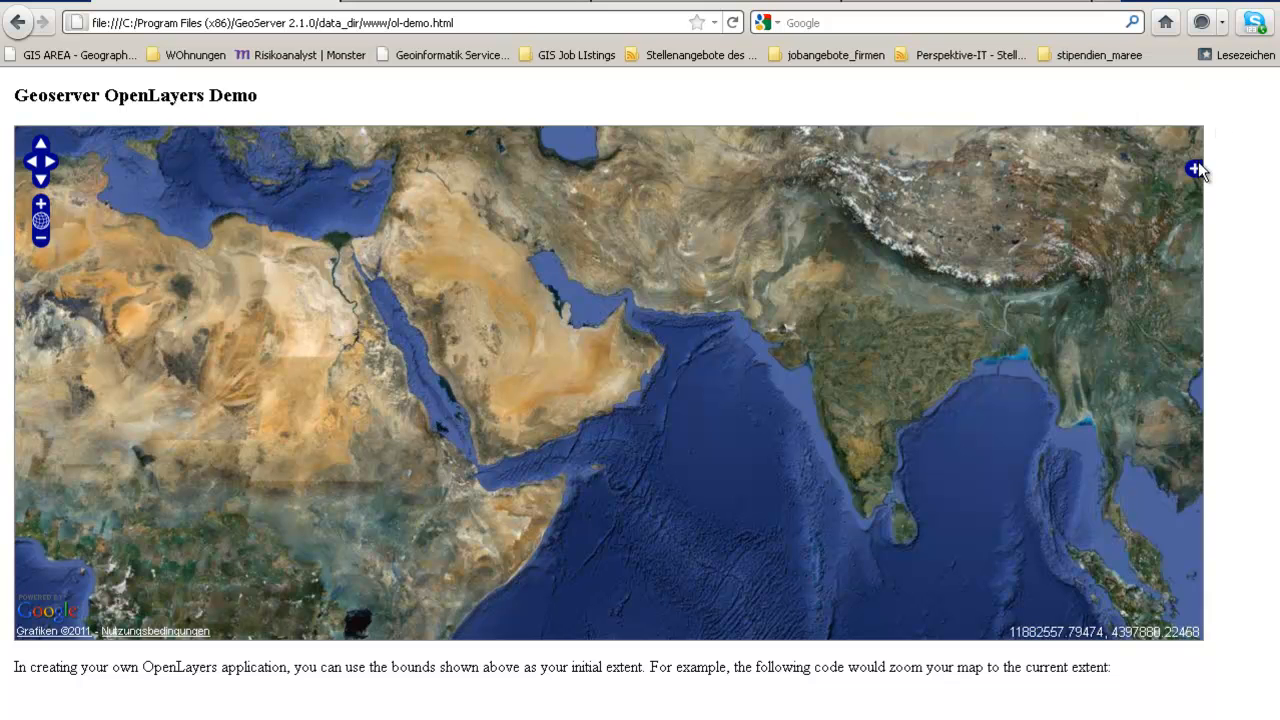
click(1192, 168)
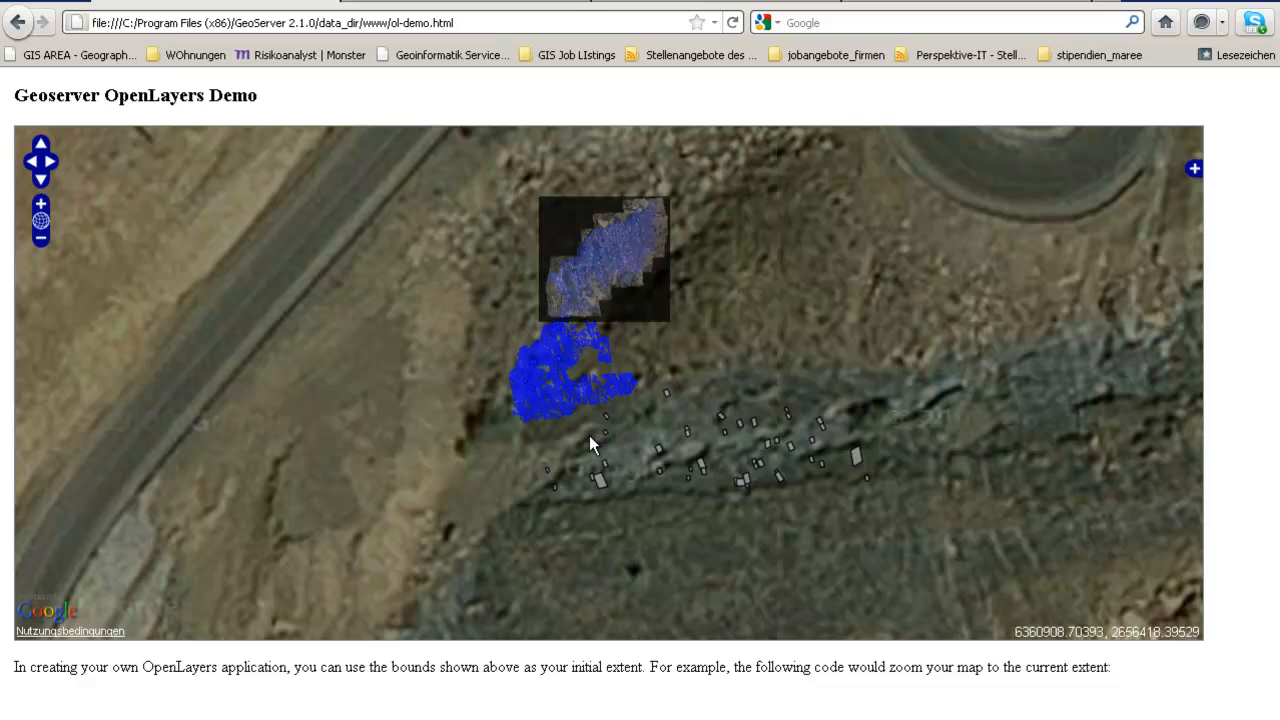
drag(590, 444, 448, 290)
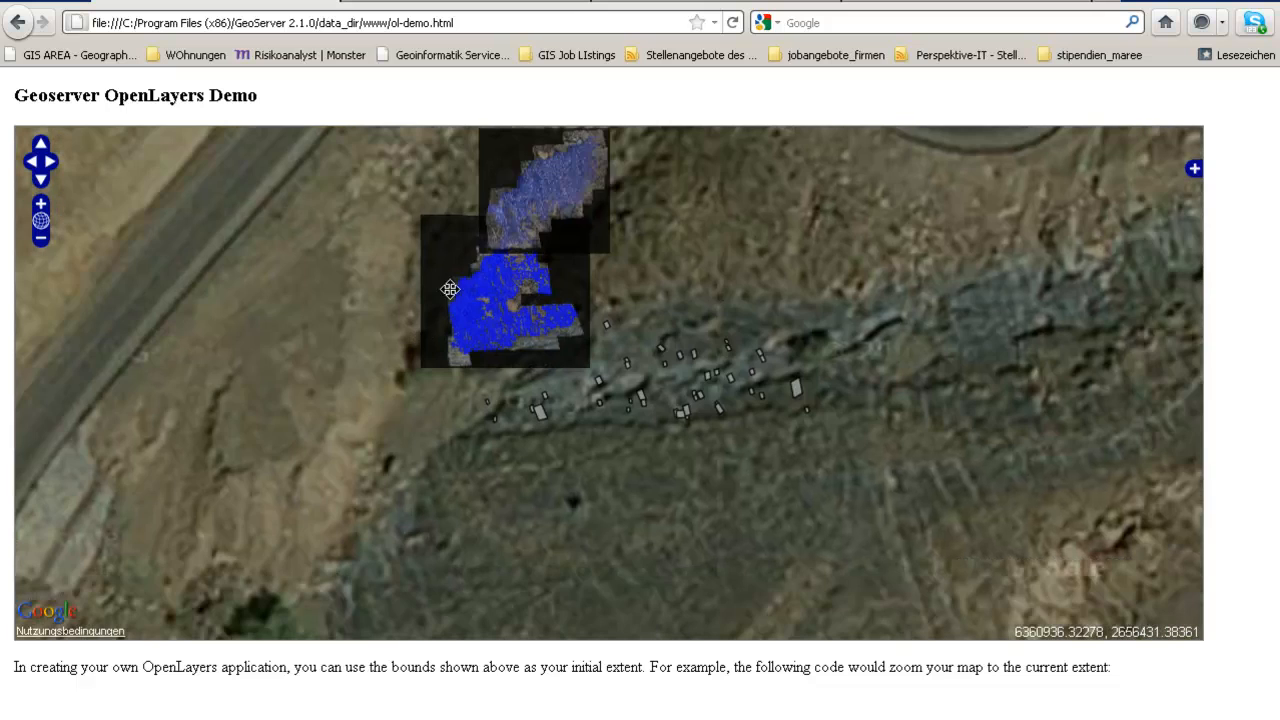
drag(450, 290, 678, 388)
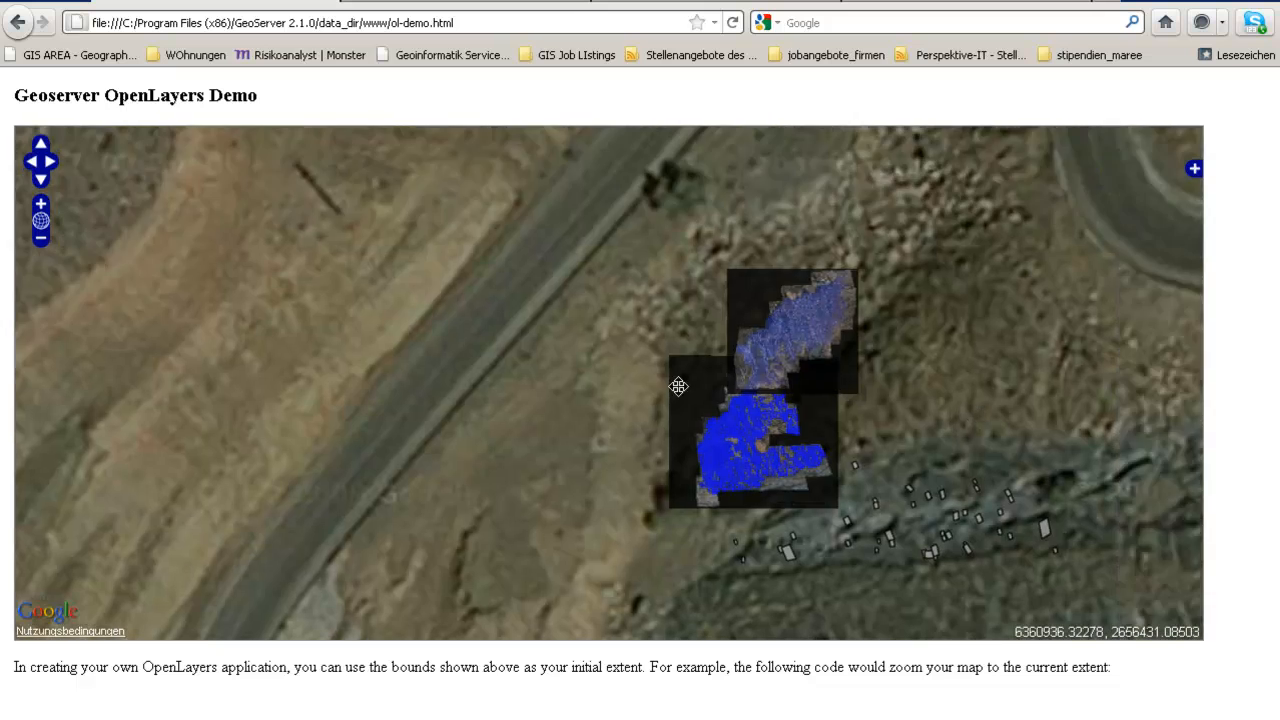